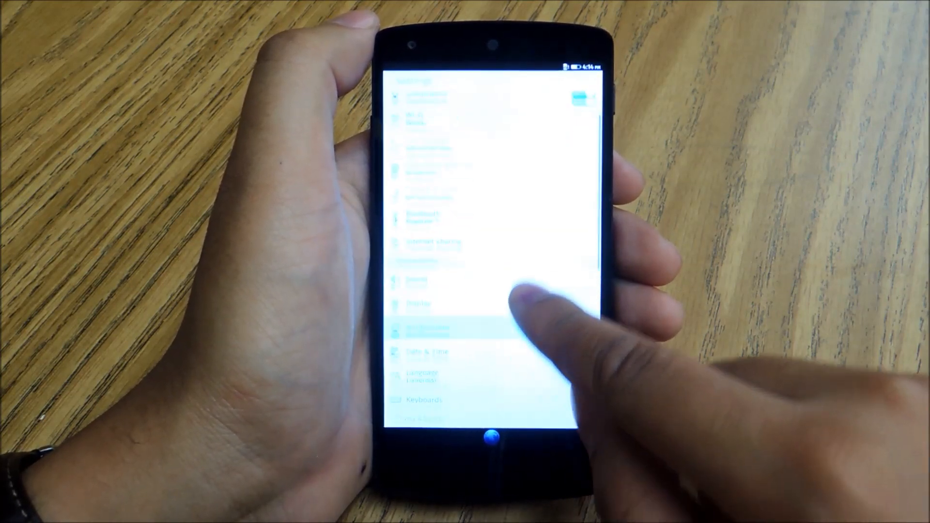
Launch the Games Smart Collection folder from the home screen.
{"action": "scroll", "scroll_direction": "down", "scroll_amount": 3}
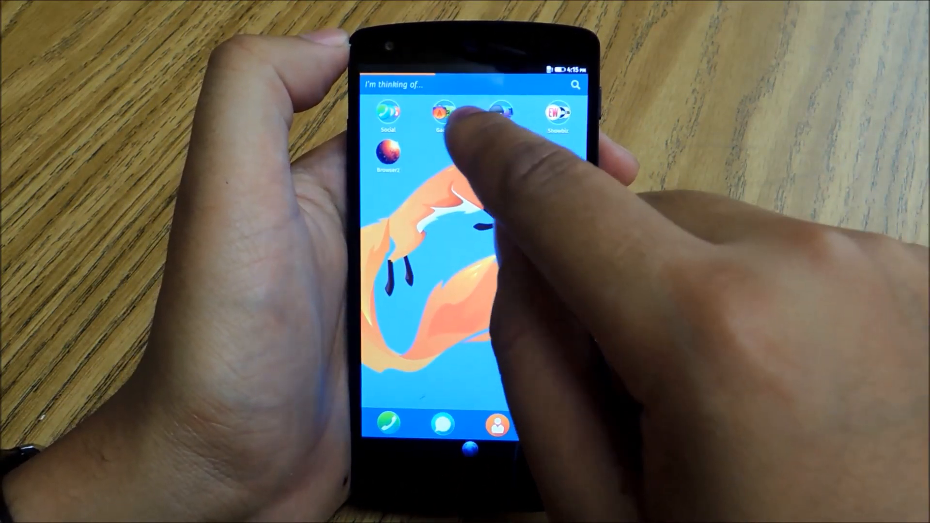
{"action": "left_click", "coordinate": [444, 113]}
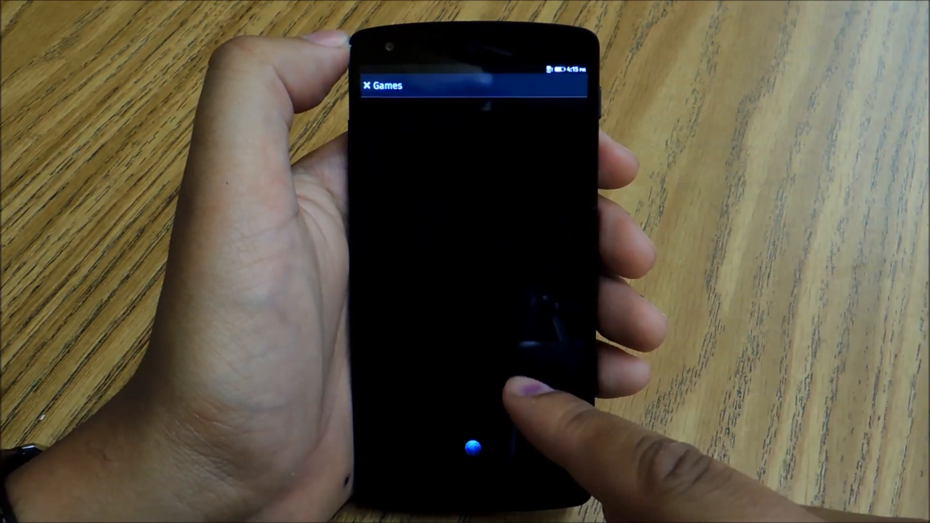